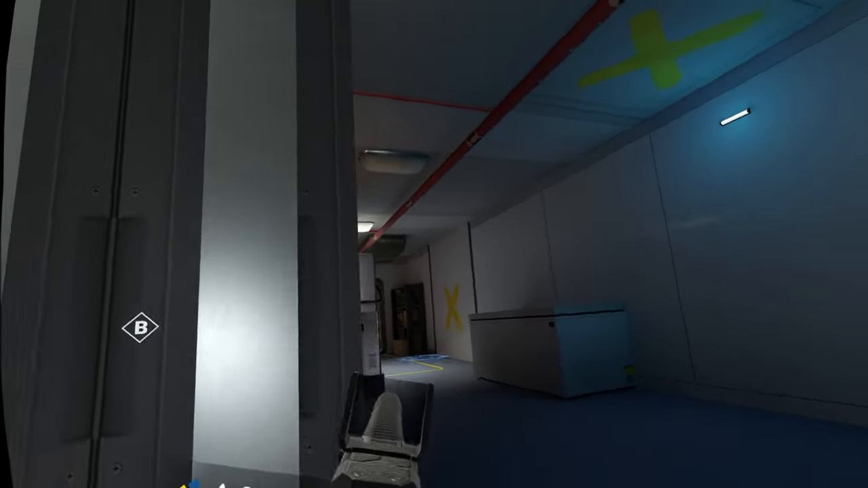
mouse_move(434, 244)
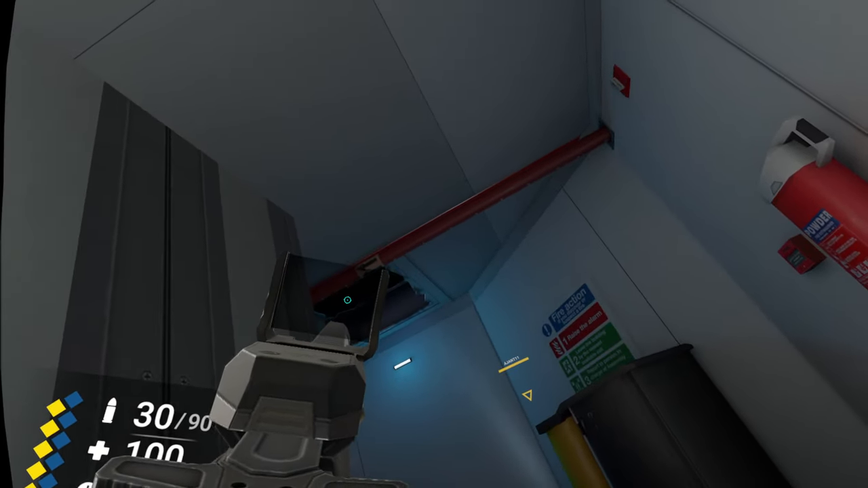
mouse_move(434, 244)
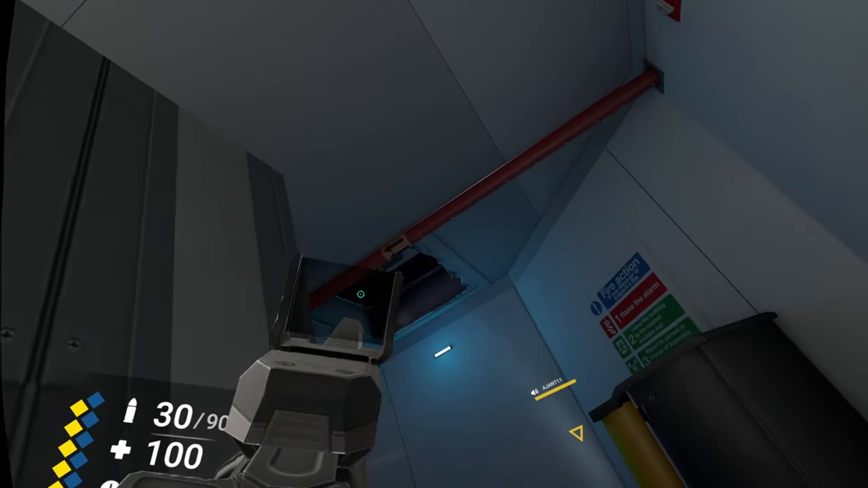
left_click(434, 245)
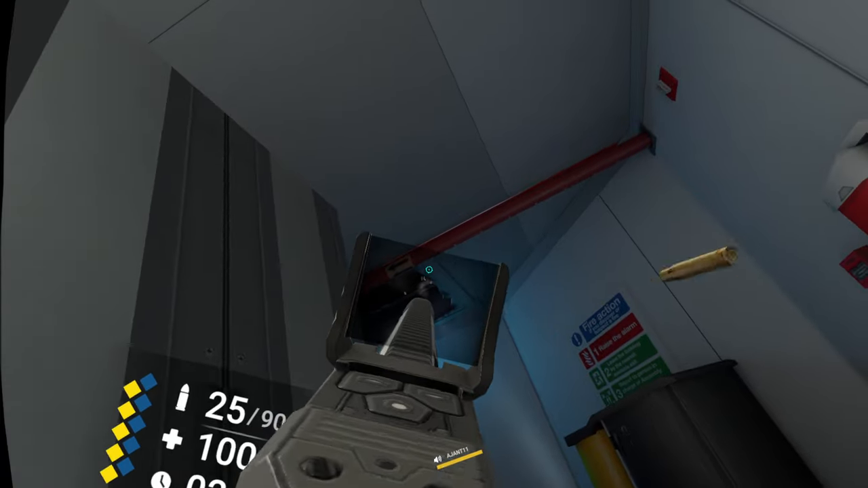
left_click(434, 244)
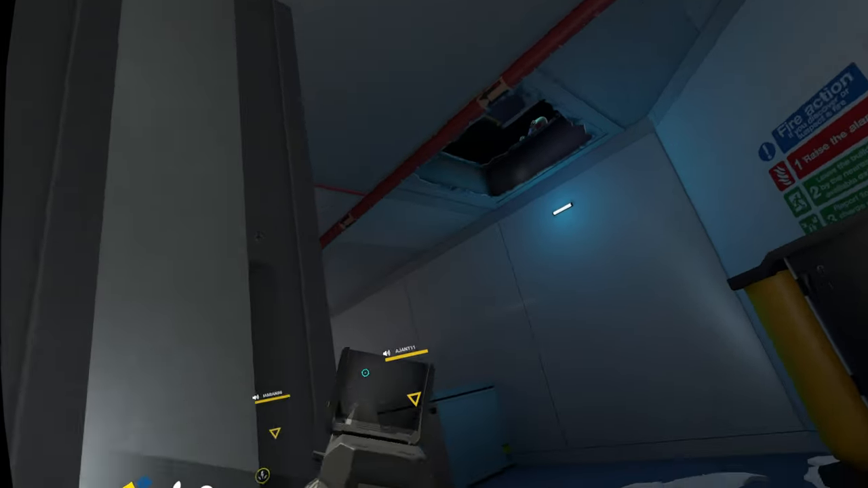
mouse_move(434, 244)
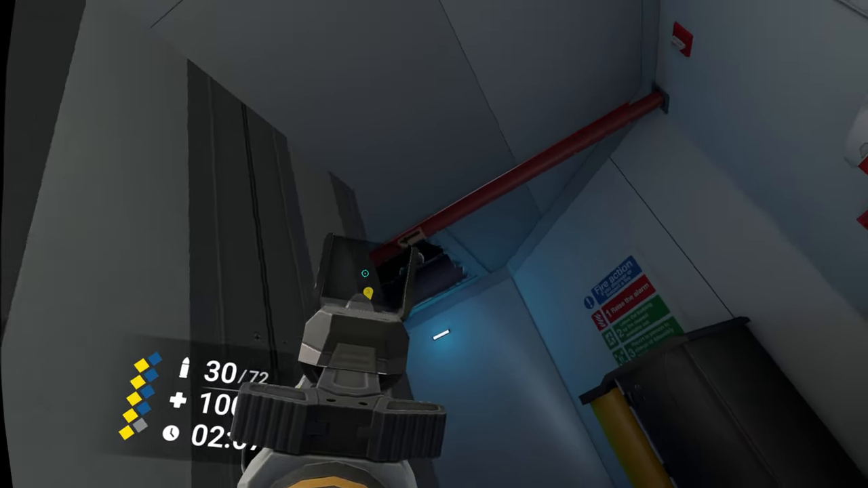
mouse_move(434, 244)
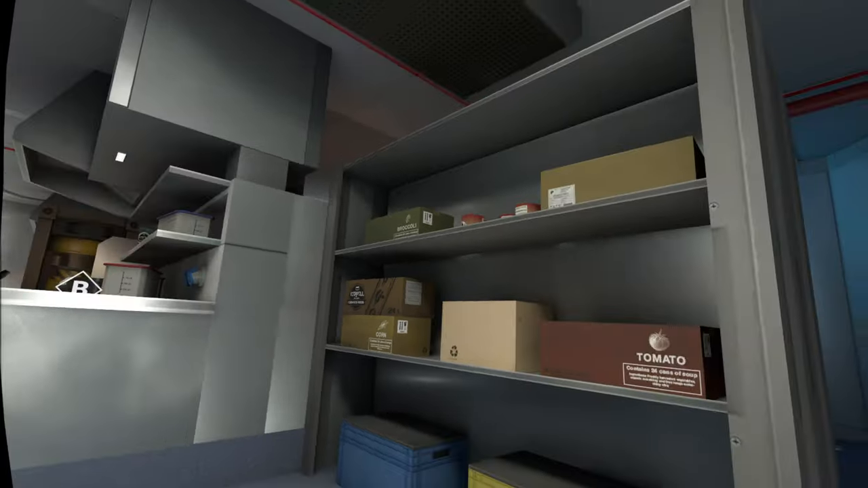
mouse_move(434, 244)
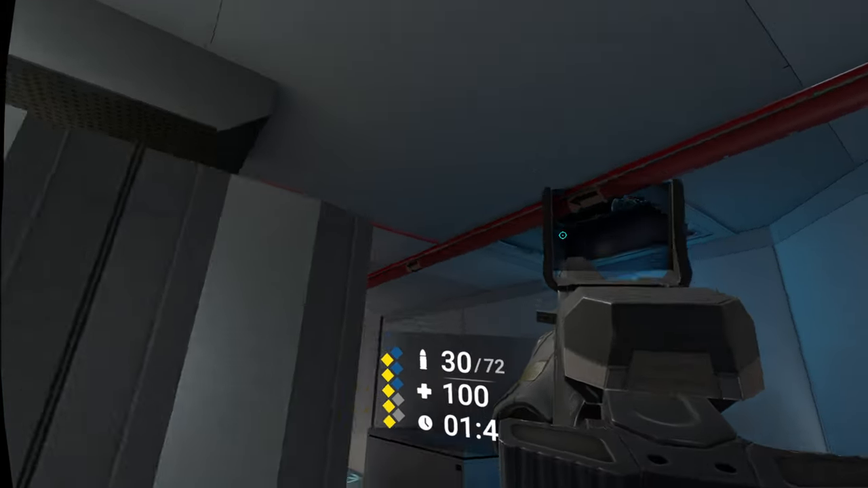
mouse_move(434, 244)
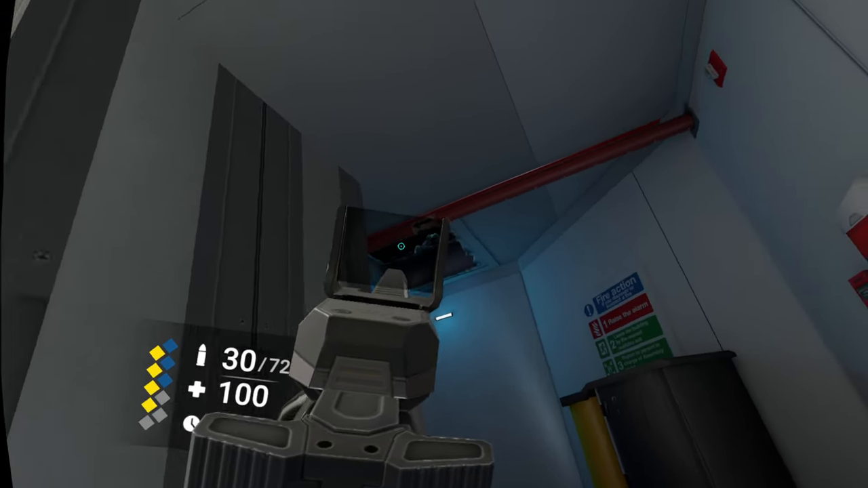
mouse_move(434, 244)
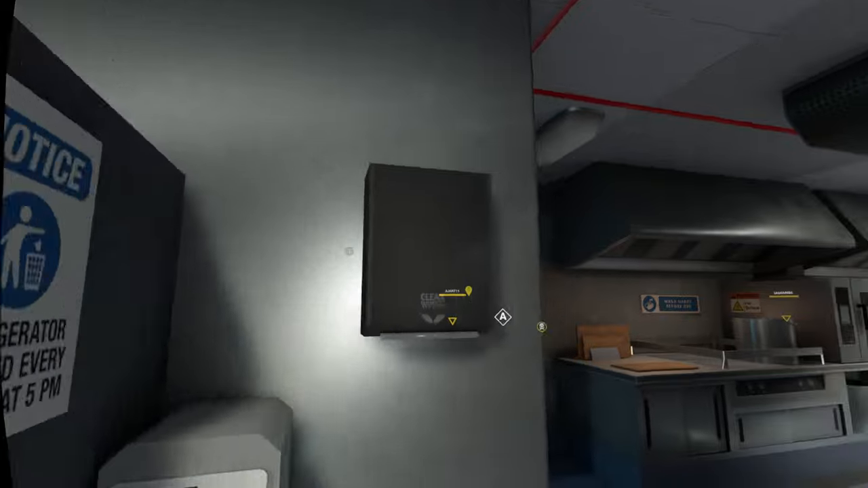